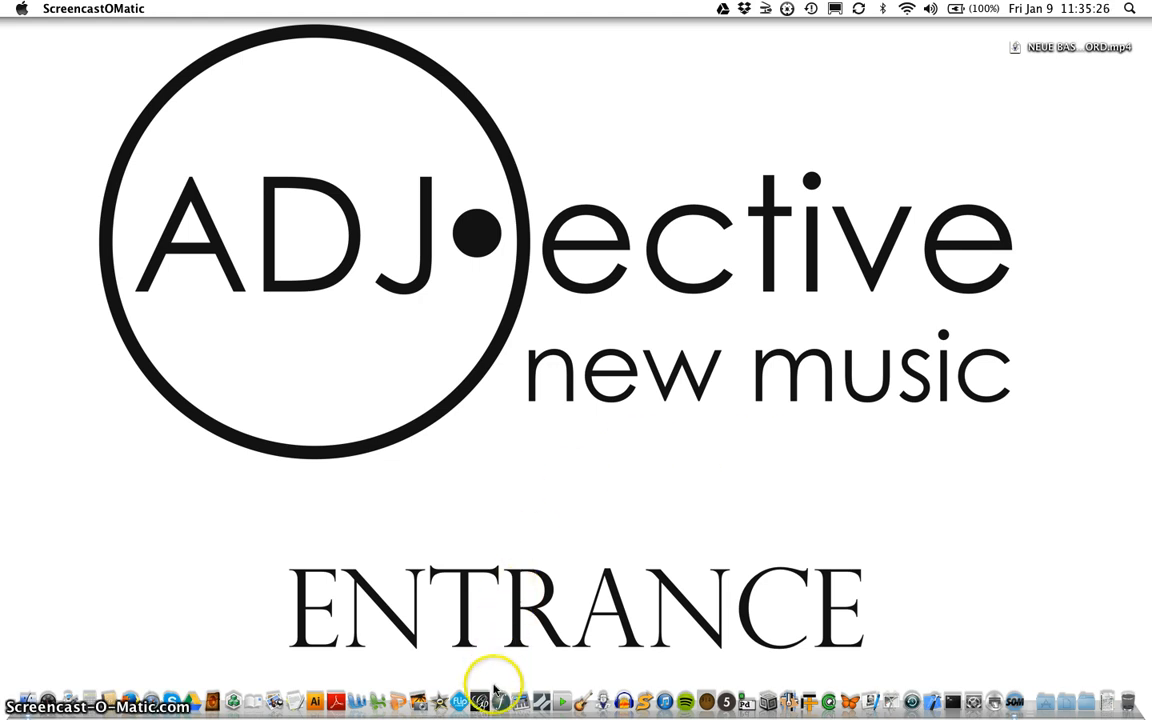
Step: Start Finale 2011 and create a new default score
left_click(500, 700)
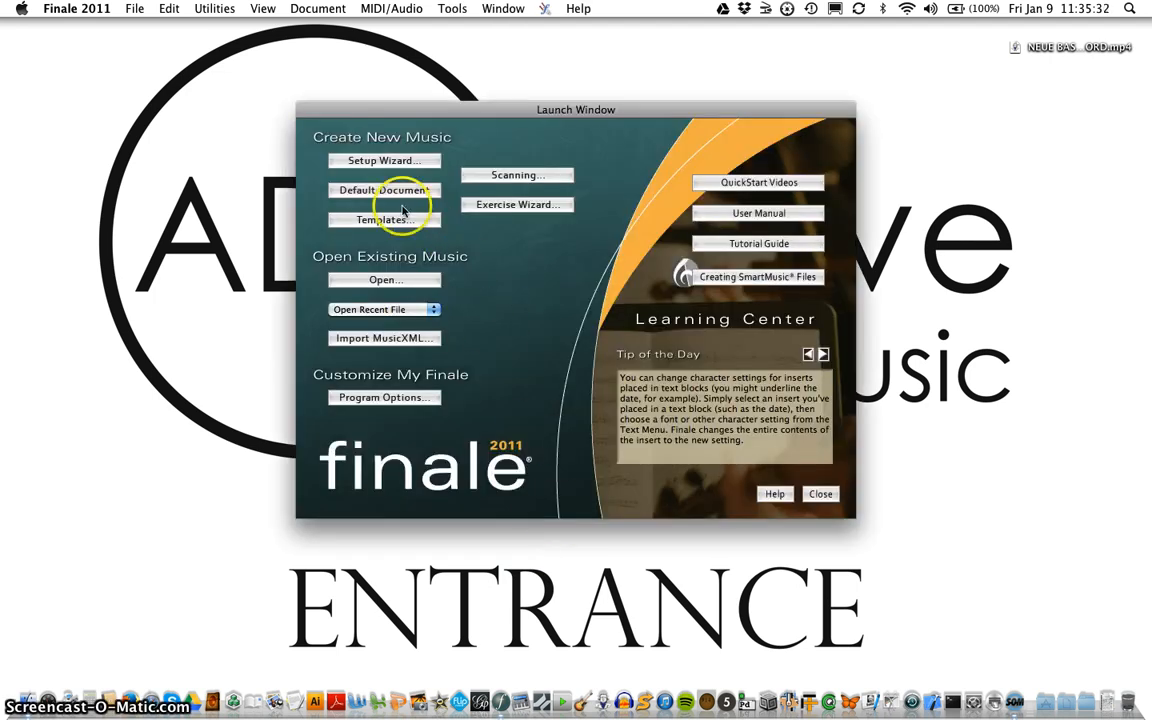
left_click(384, 190)
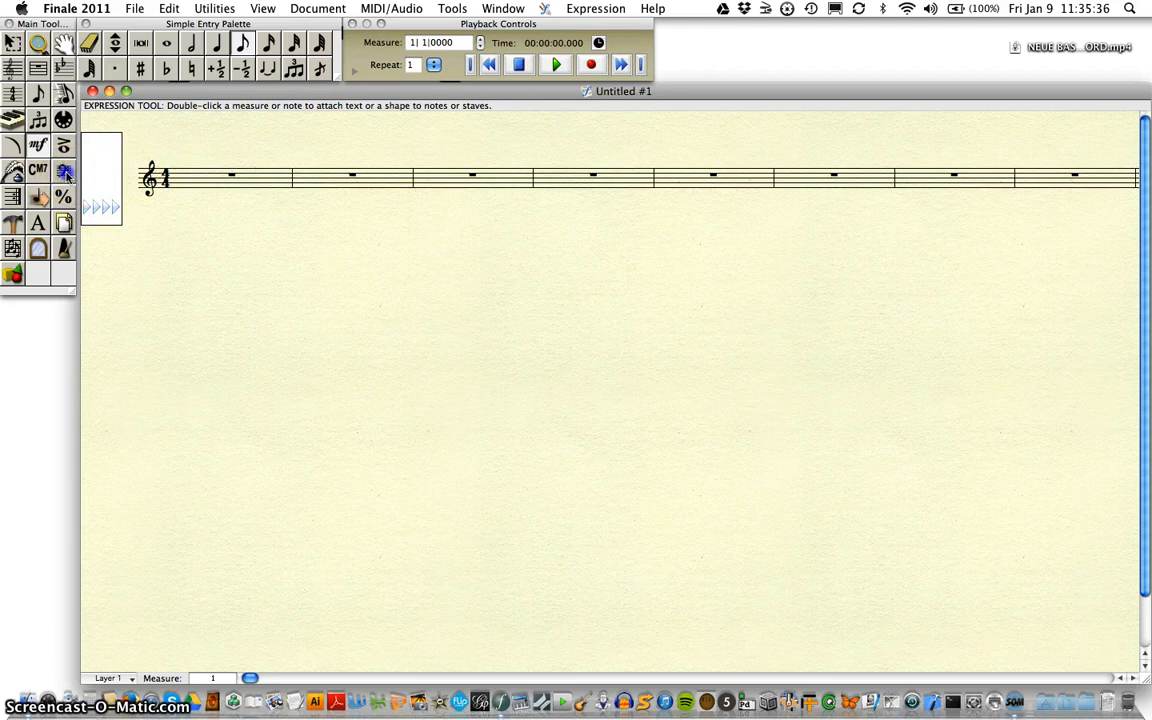
Step: Change measure 1 to bass clef and enter rising whole notes with Speedy Entry
double_click(231, 177)
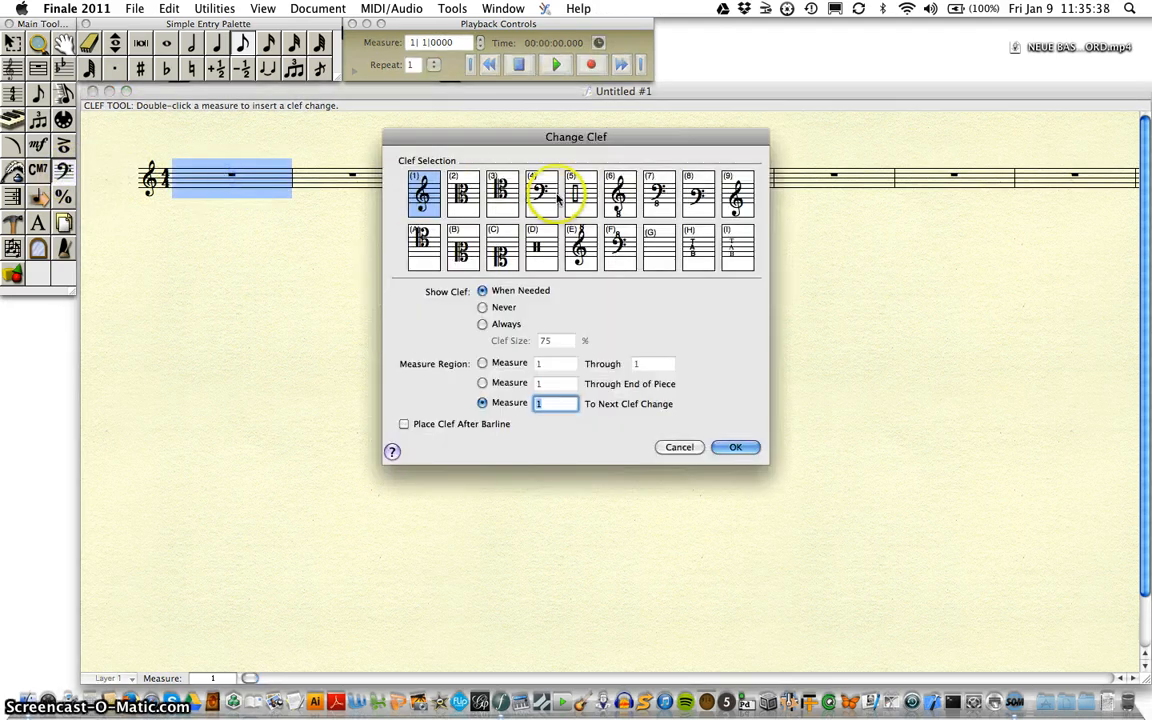
left_click(735, 447)
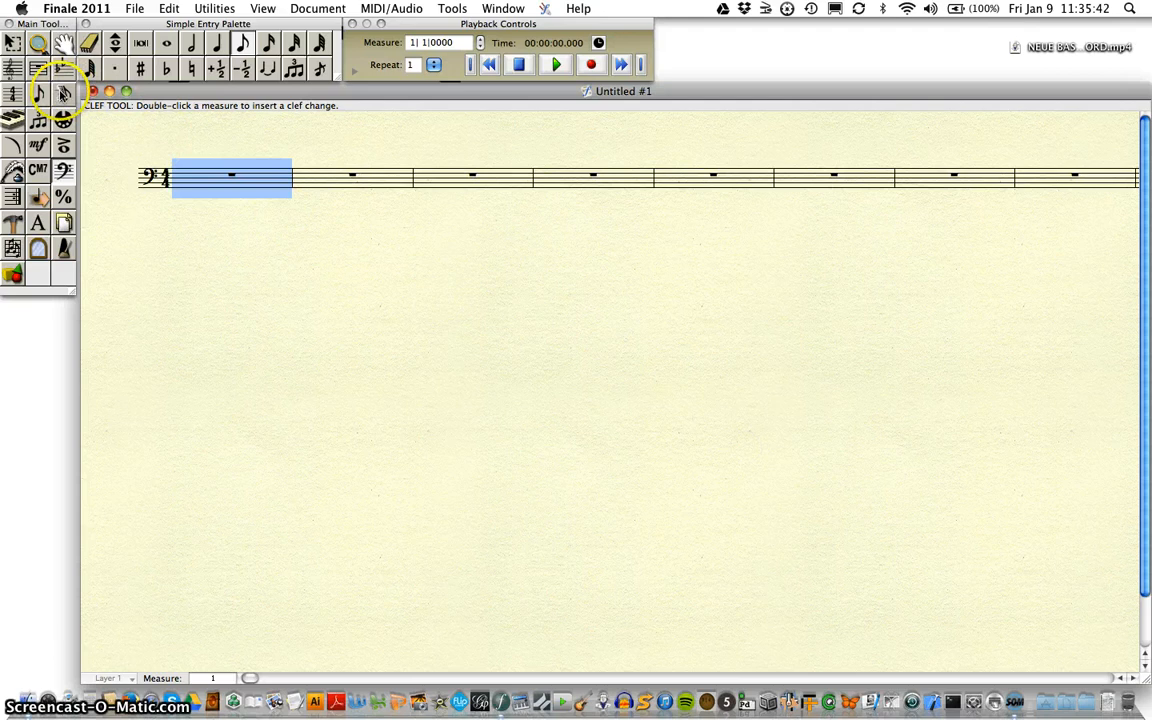
left_click(63, 94)
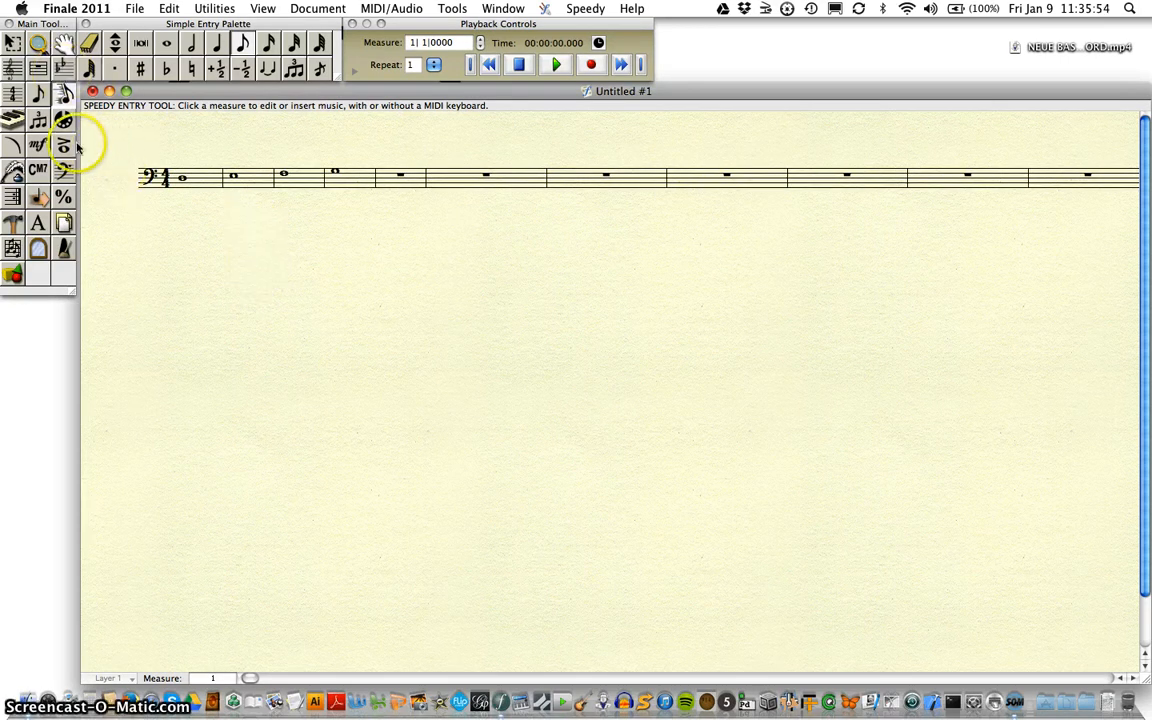
mouse_move(228, 158)
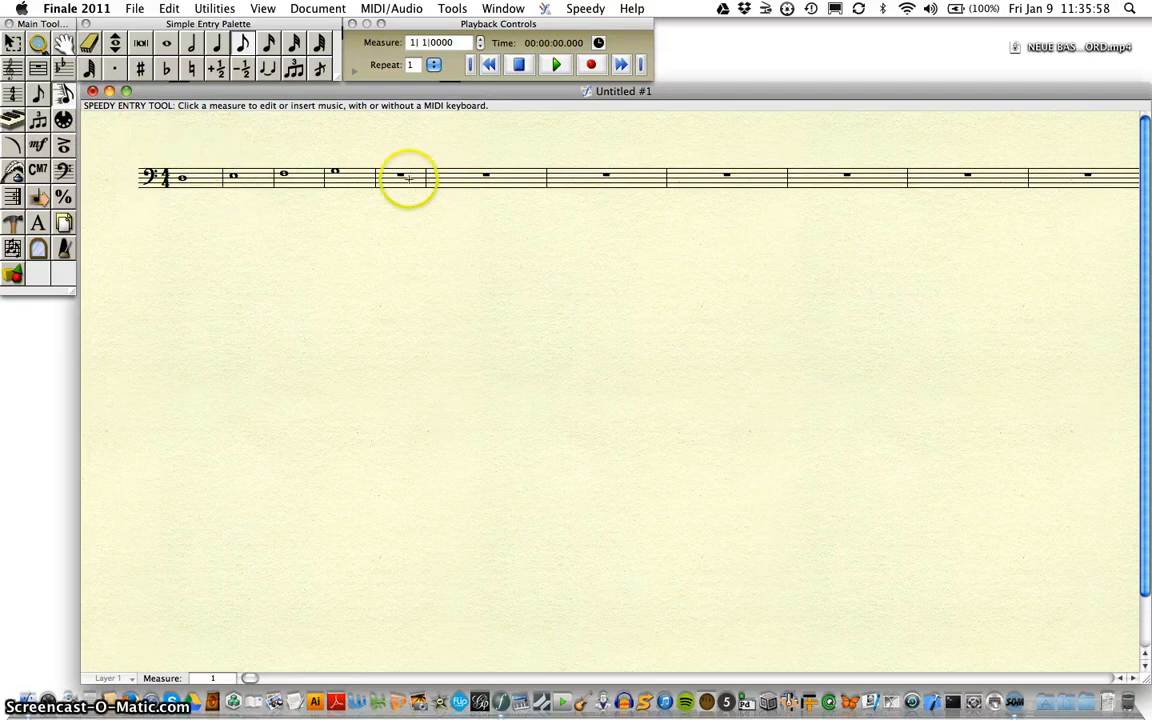
mouse_move(367, 222)
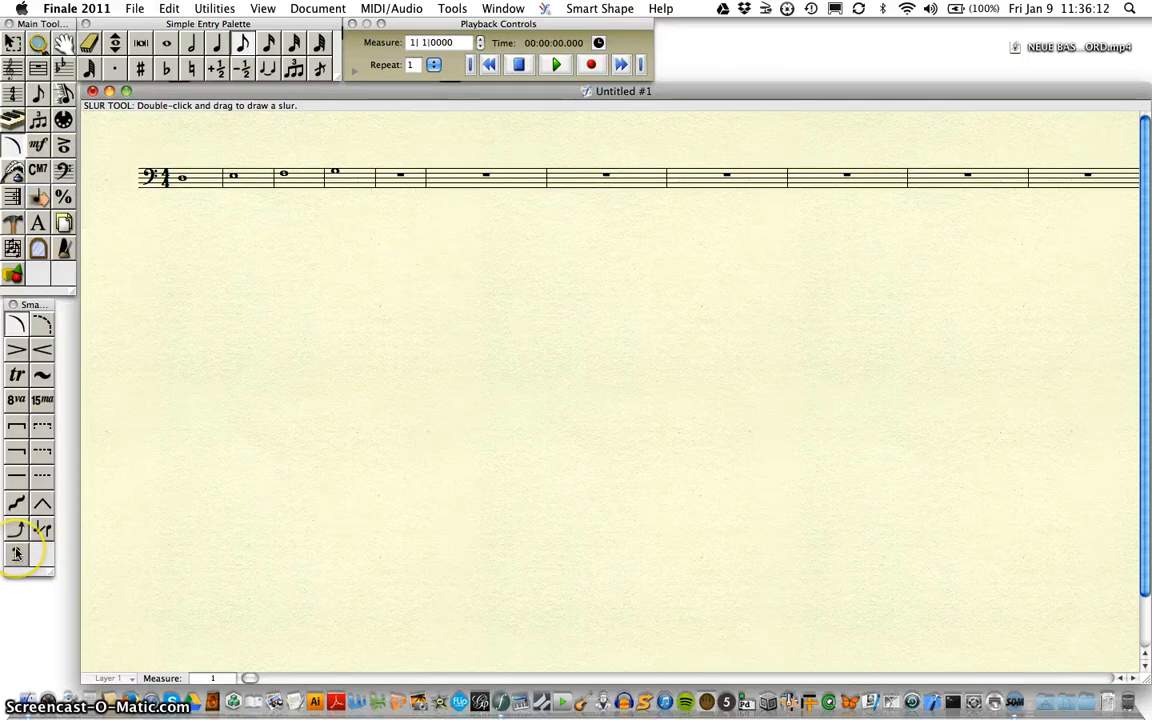
Step: In Smart Shape Options, make Custom Line the smart line type and browse the available lines
left_click(16, 553)
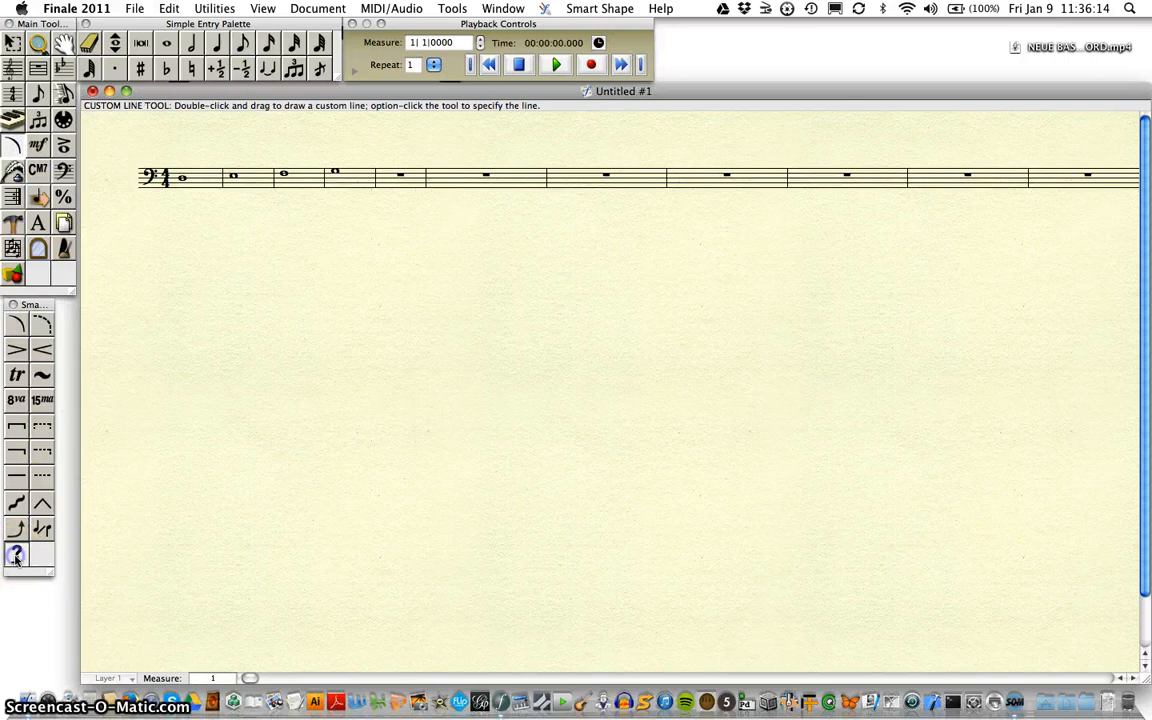
left_click(599, 8)
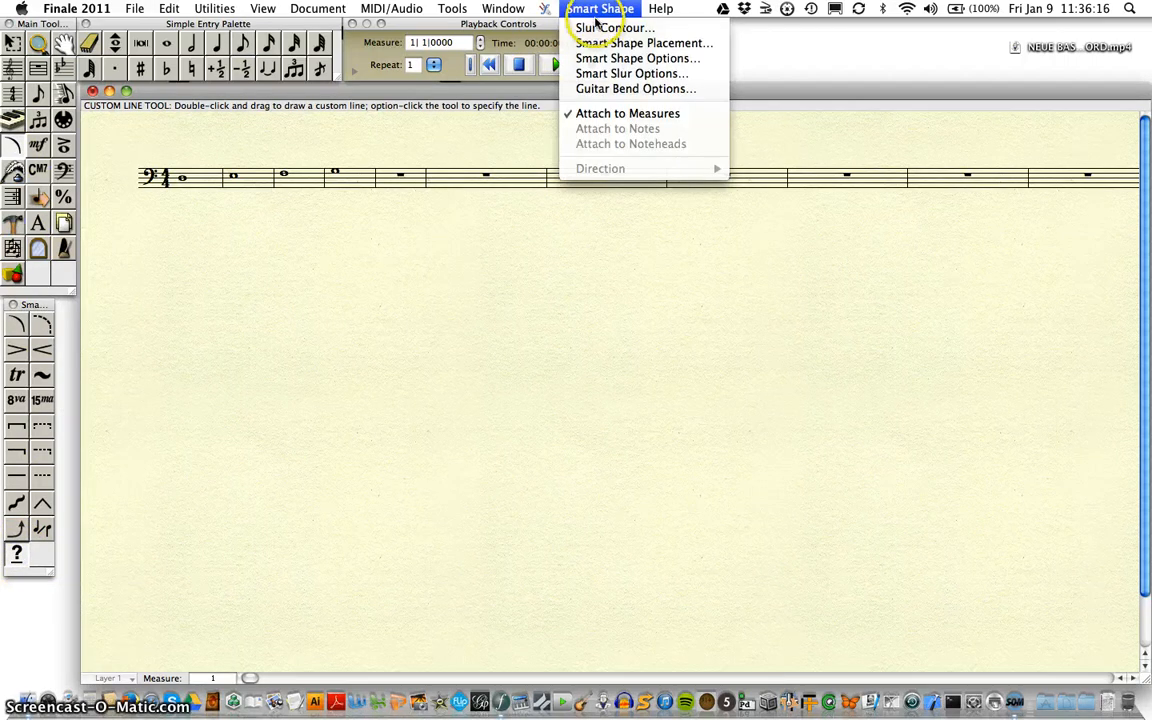
mouse_move(637, 58)
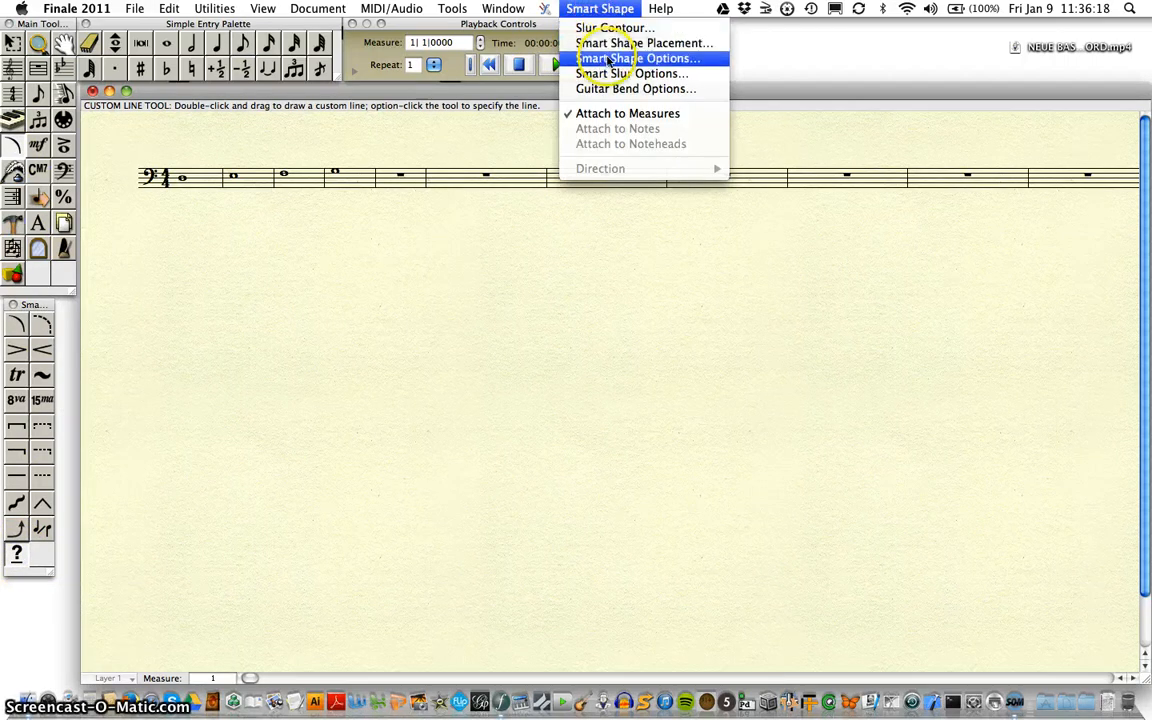
left_click(631, 57)
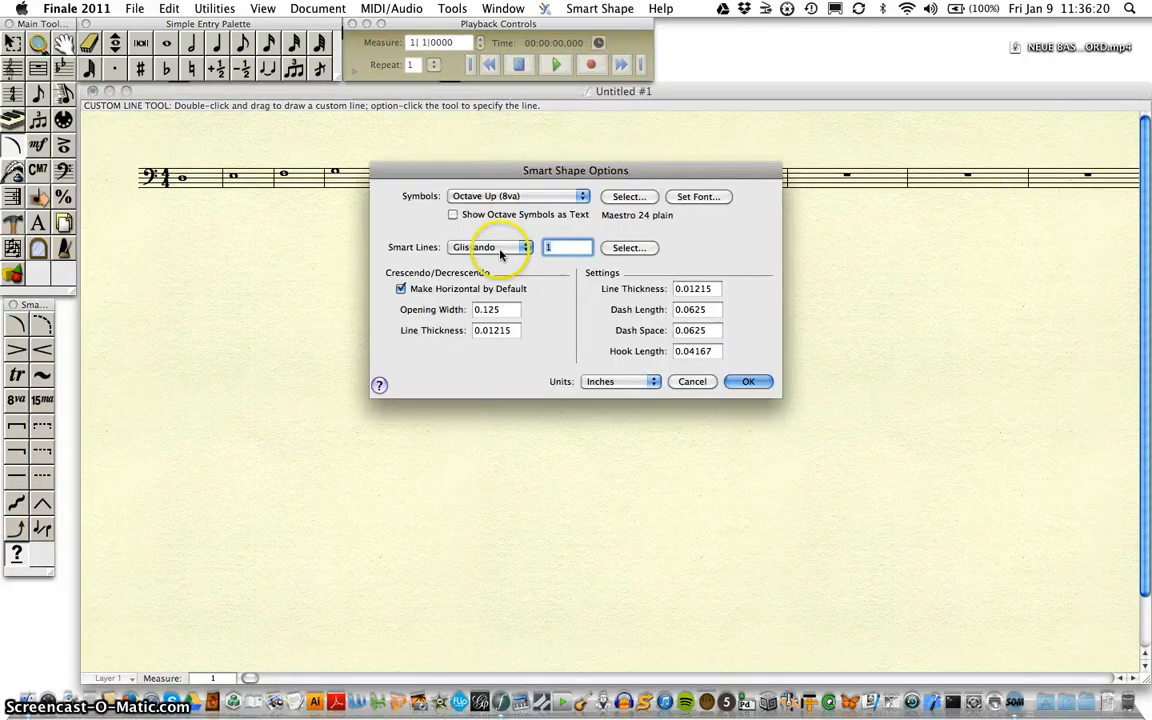
left_click(490, 247)
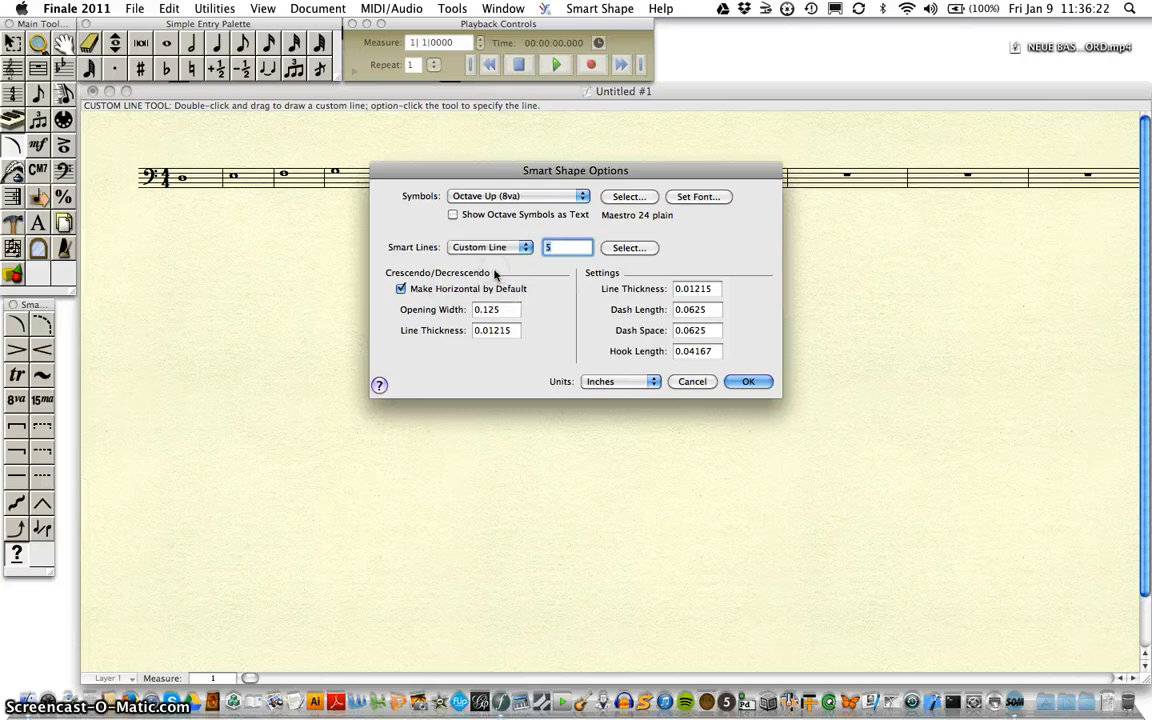
left_click(629, 247)
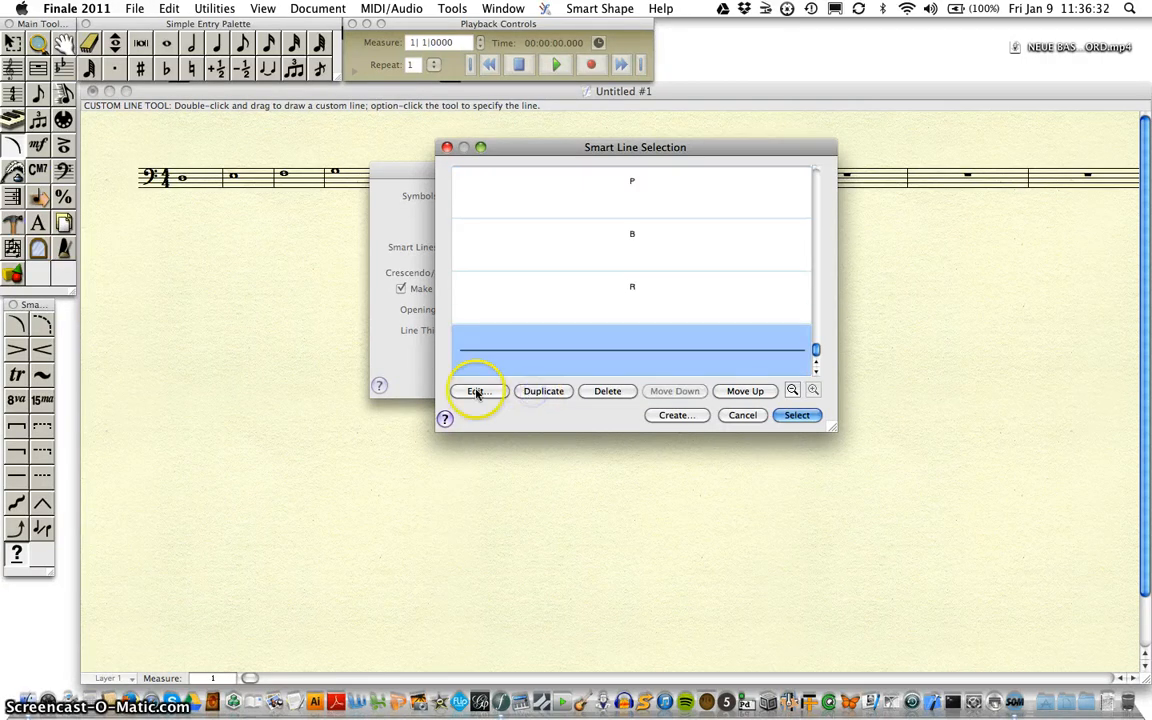
Step: Edit the plain line and open its Center Full text for editing
left_click(475, 391)
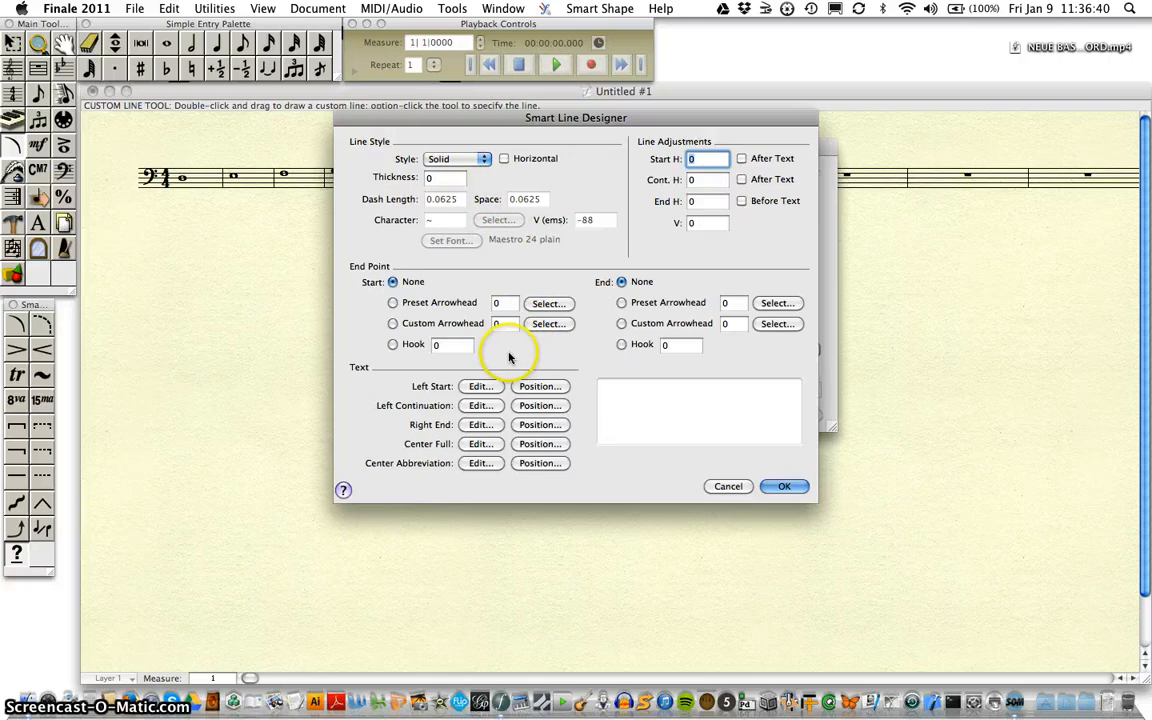
mouse_move(480, 448)
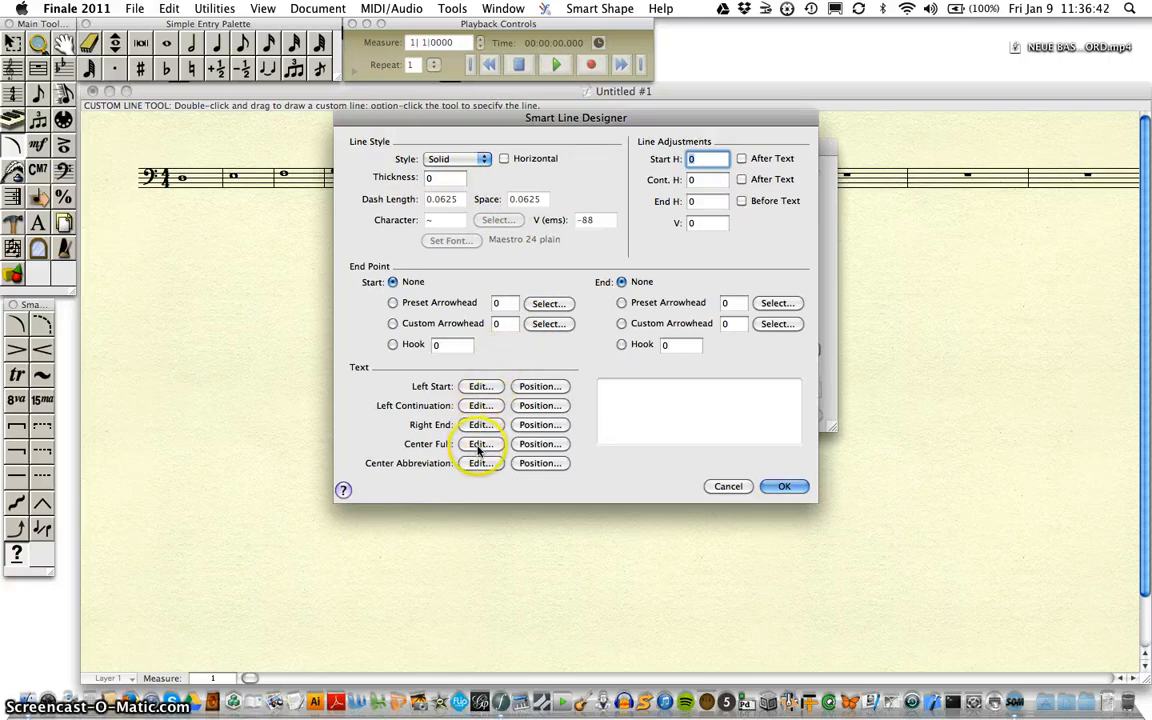
left_click(481, 443)
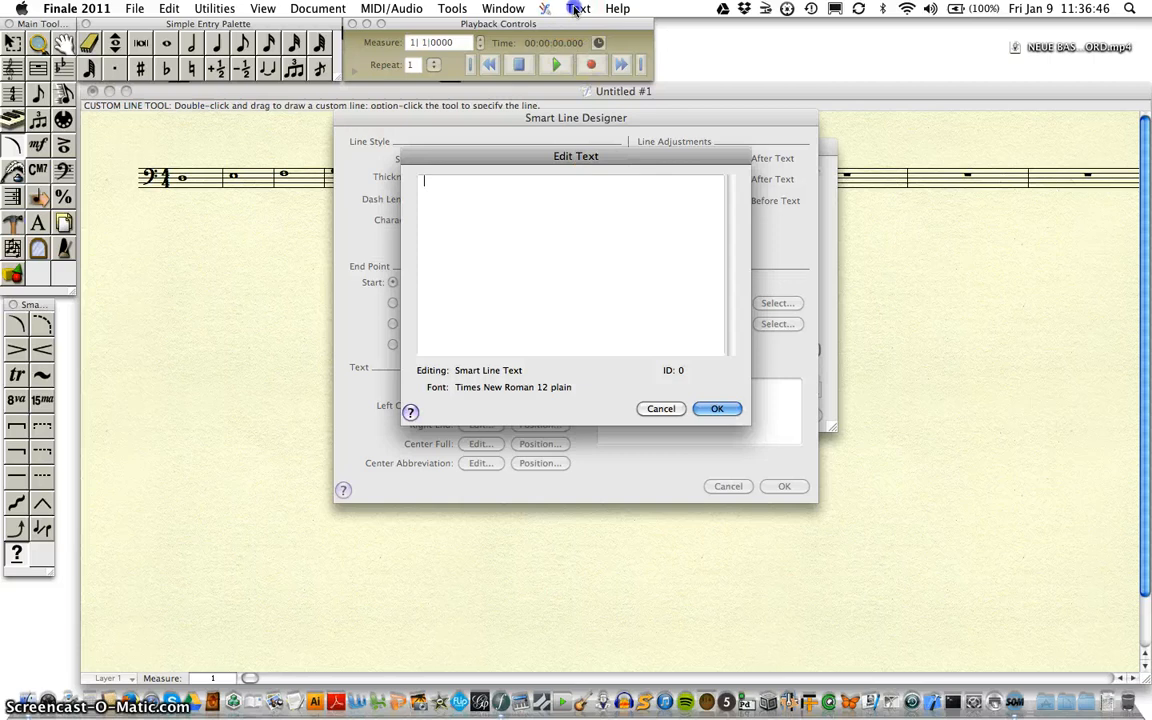
Step: Set the centred text to Neue Bassoon size 36 and enter the fingering chart characters 'po'
left_click(578, 8)
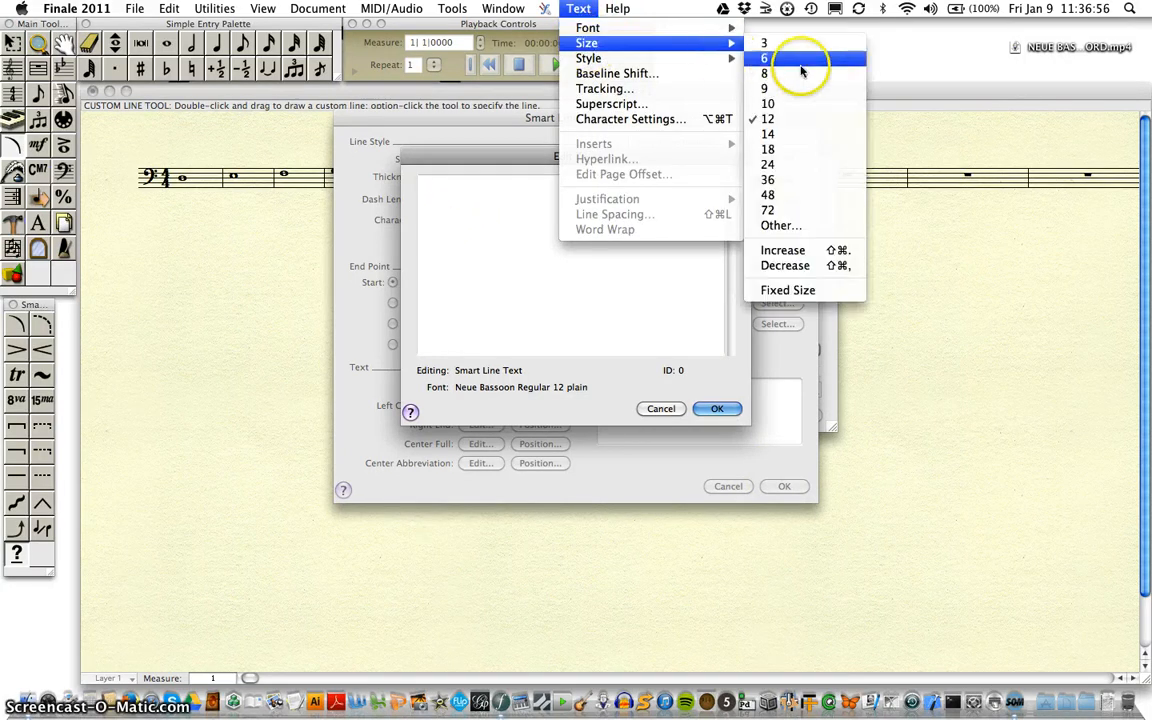
mouse_move(800, 180)
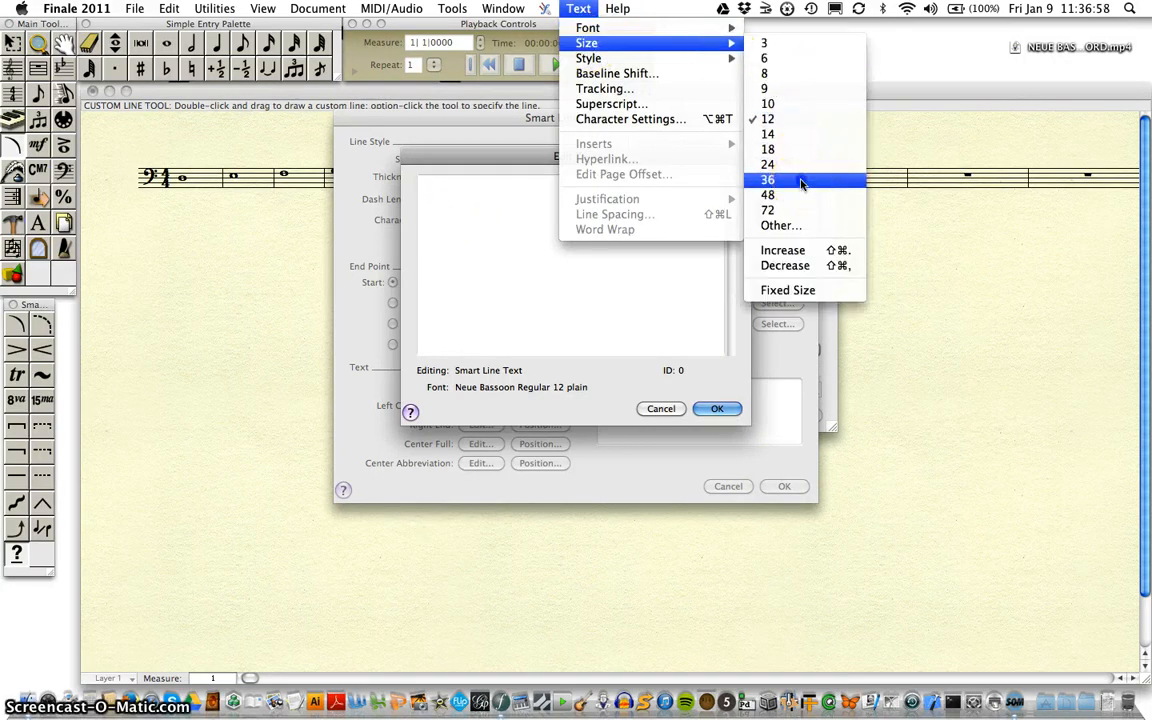
left_click(768, 179)
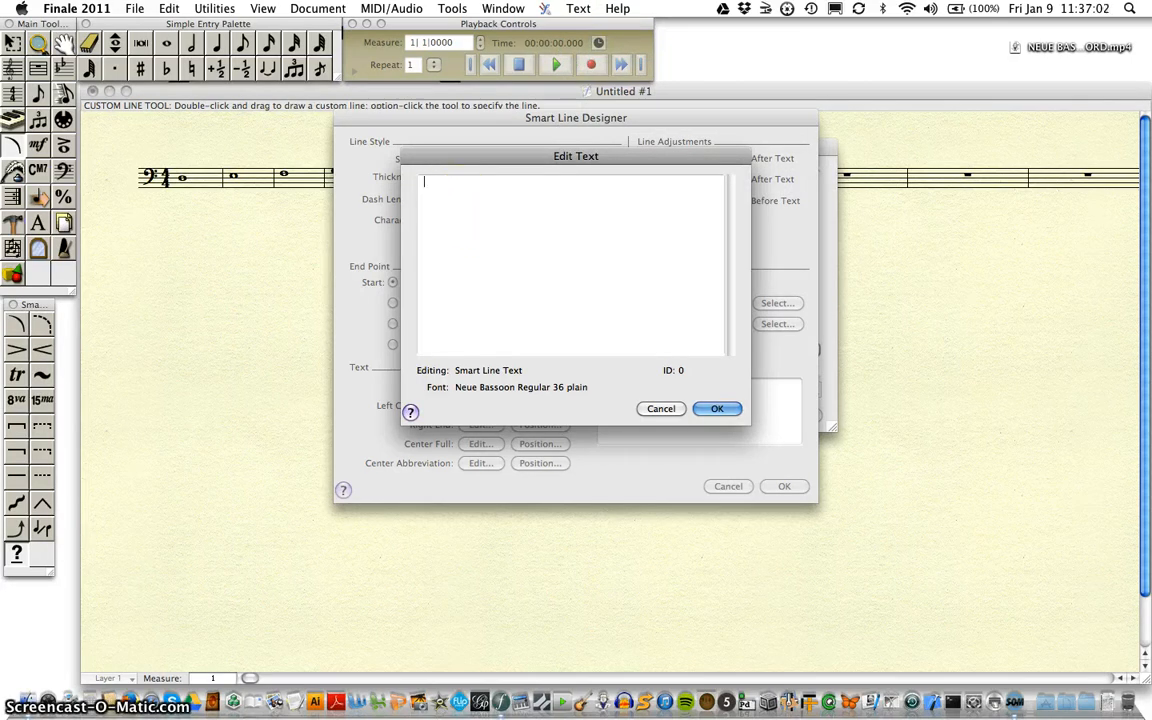
type("po")
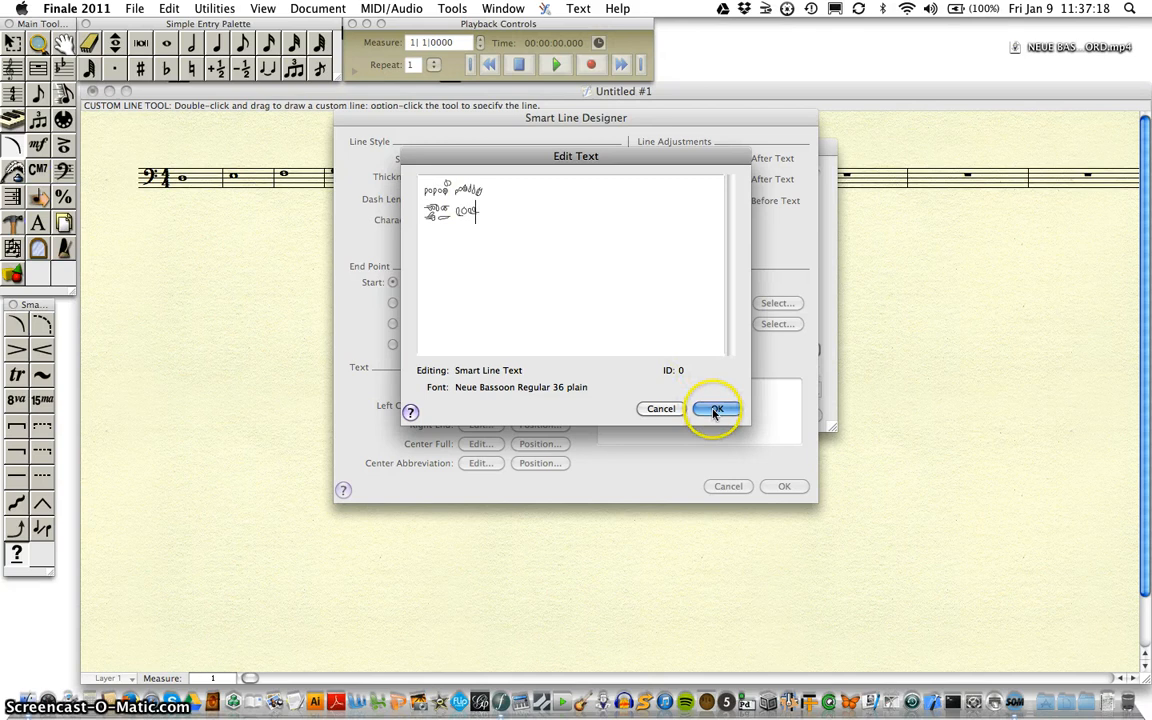
left_click(716, 409)
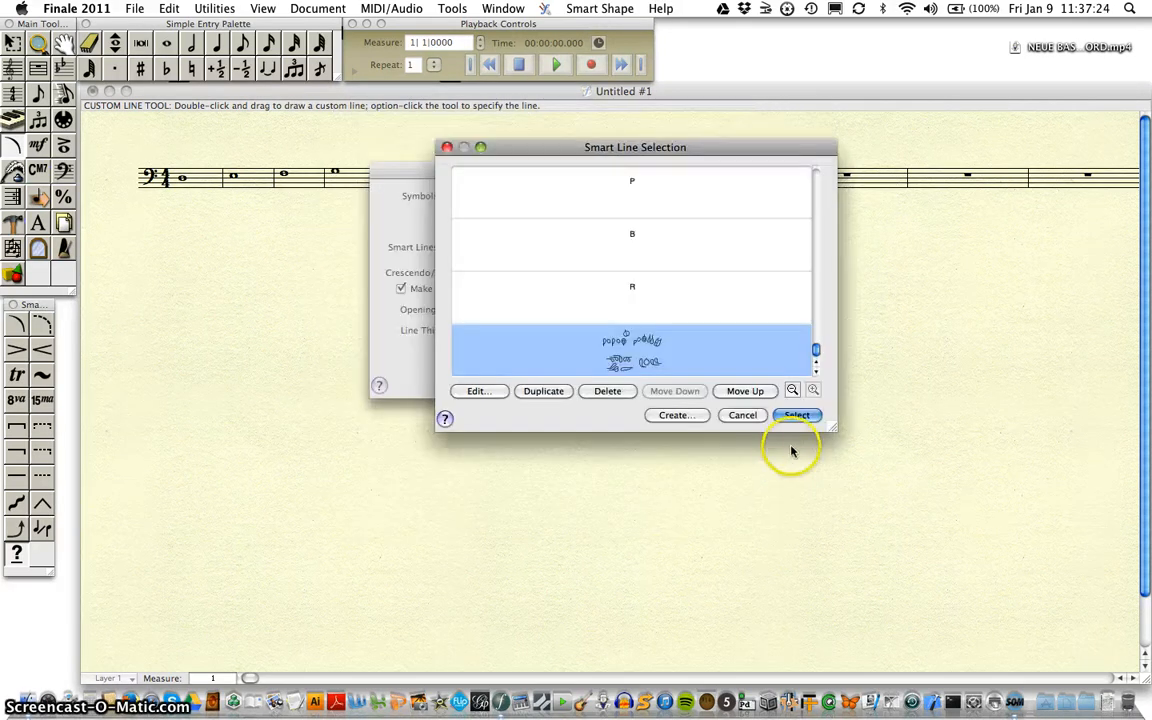
Step: Select the fingering chart line and confirm the Smart Shape Options
left_click(797, 415)
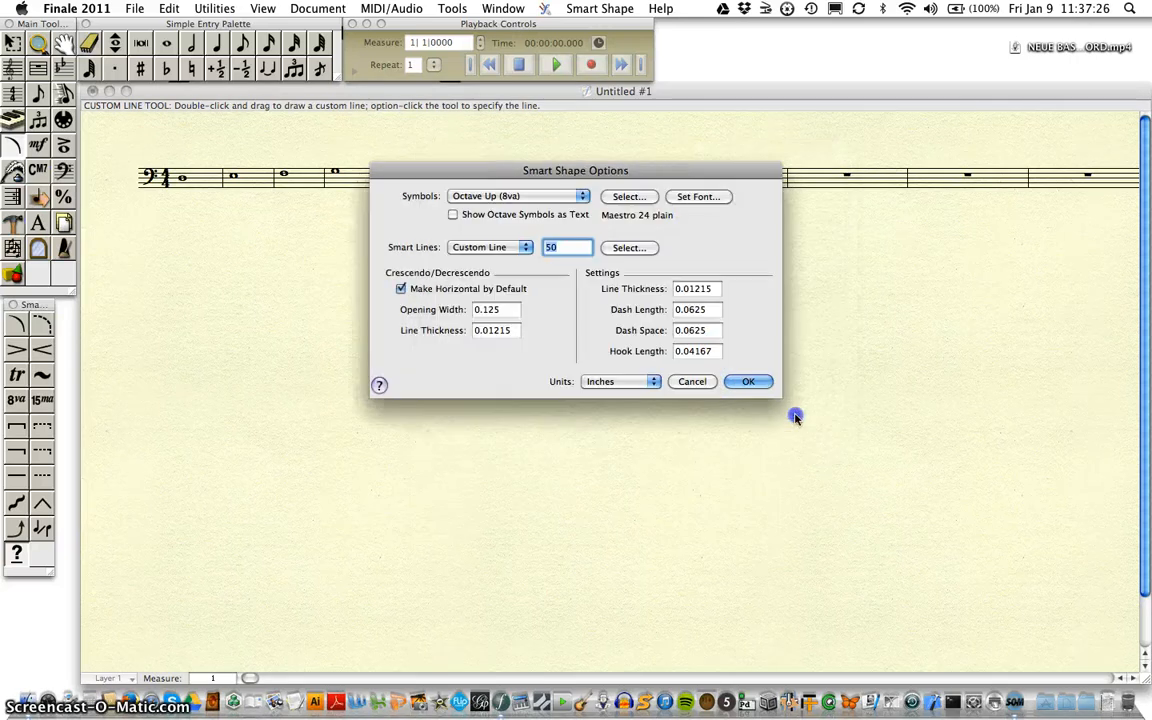
left_click(748, 381)
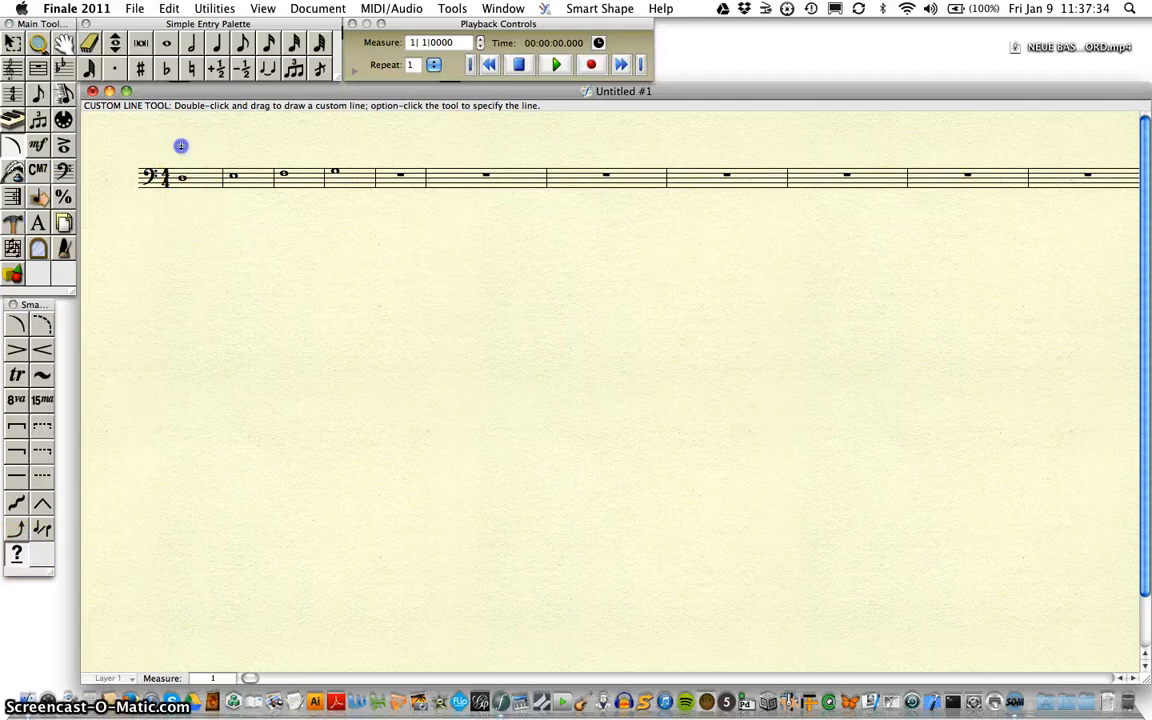
Step: Drag a fingering chart line above the note in measure 1
left_click_drag(181, 146, 198, 218)
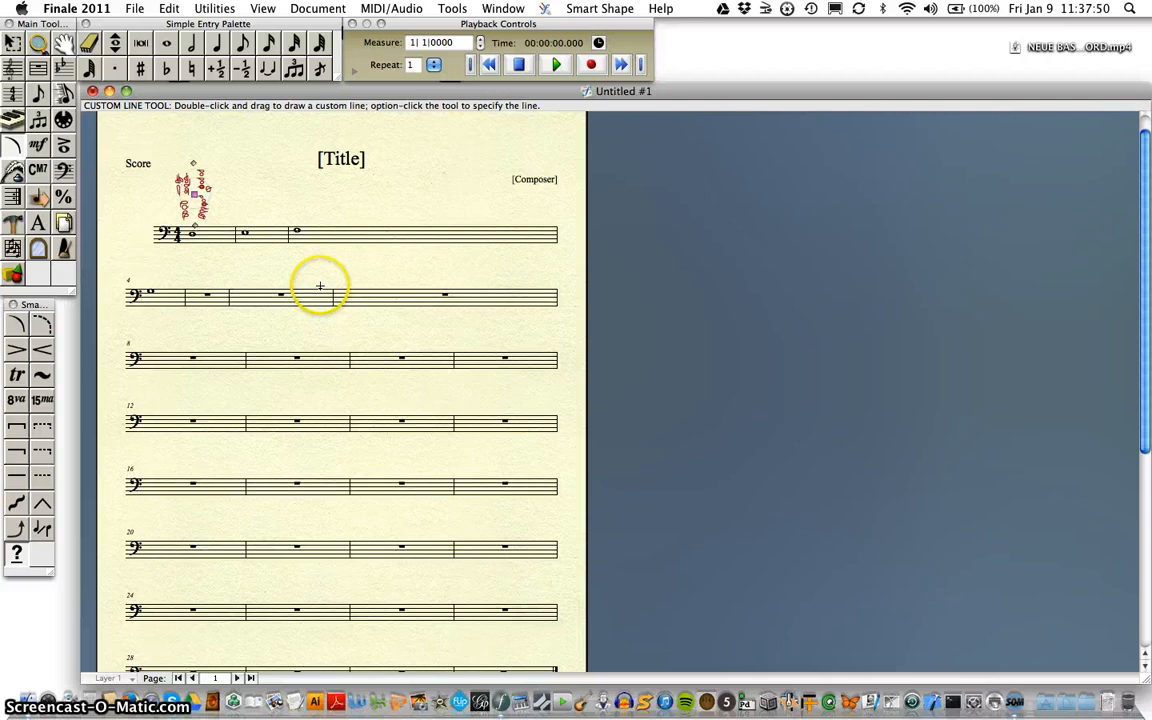
mouse_move(250, 197)
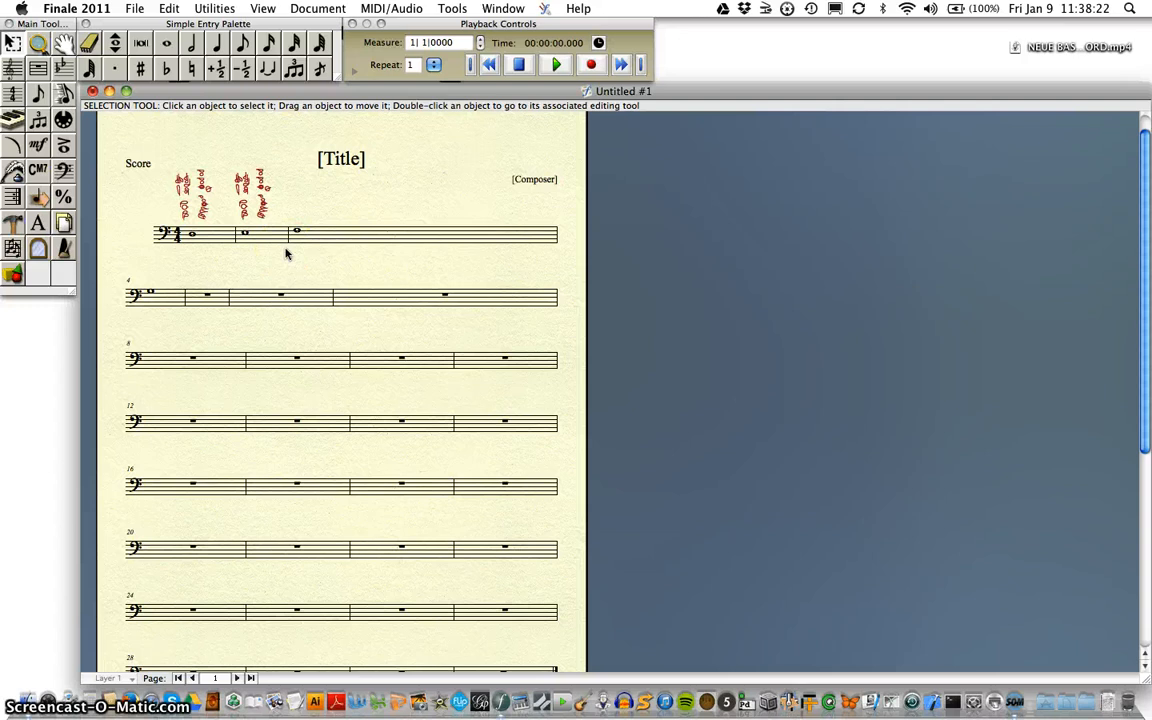
mouse_move(352, 268)
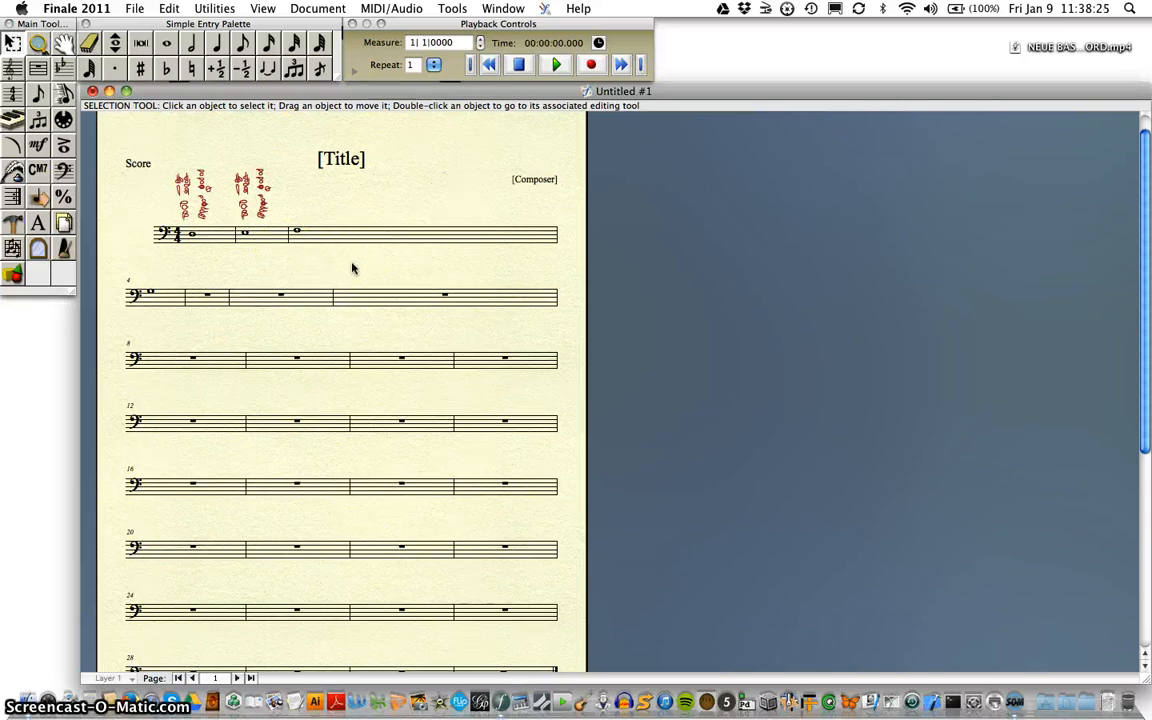